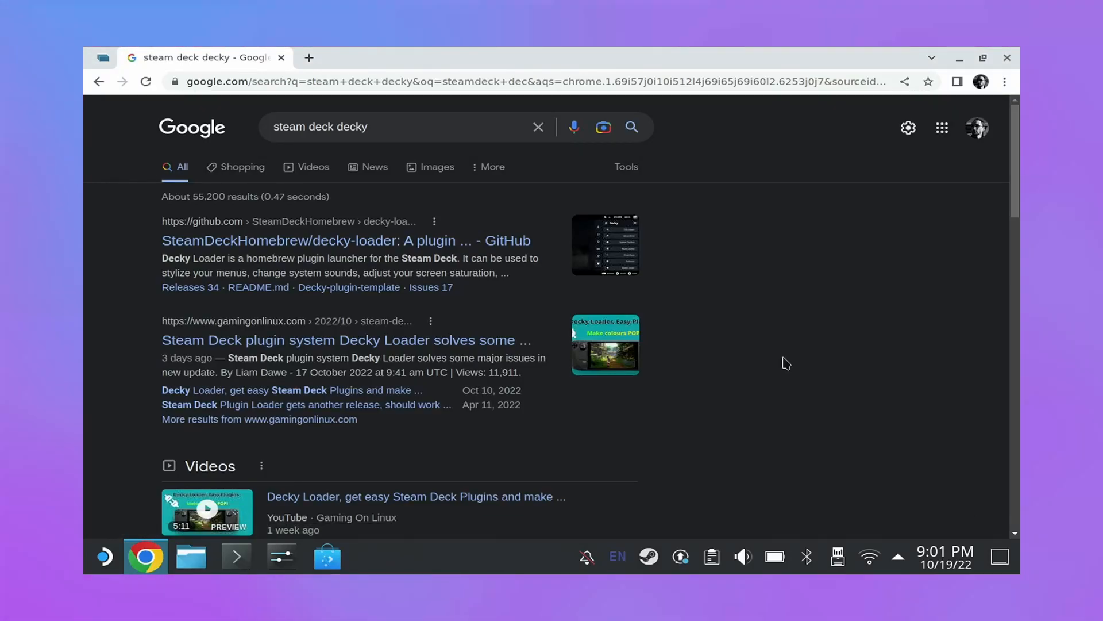
Step: Open the SteamDeckHomebrew/decky-loader GitHub repository from the Google results
click(346, 240)
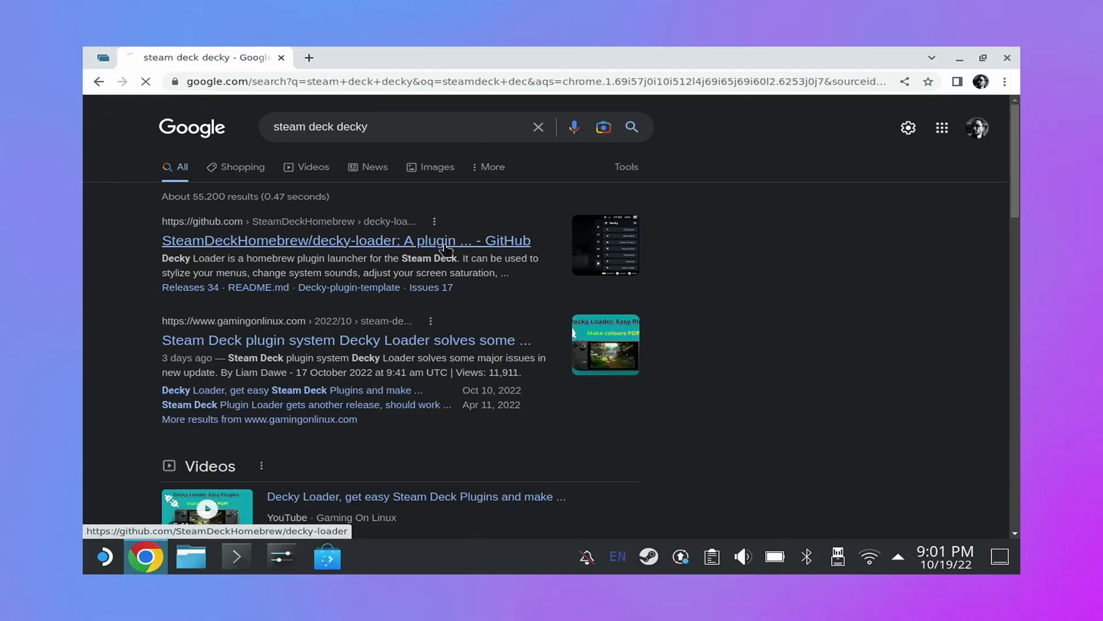
click(346, 240)
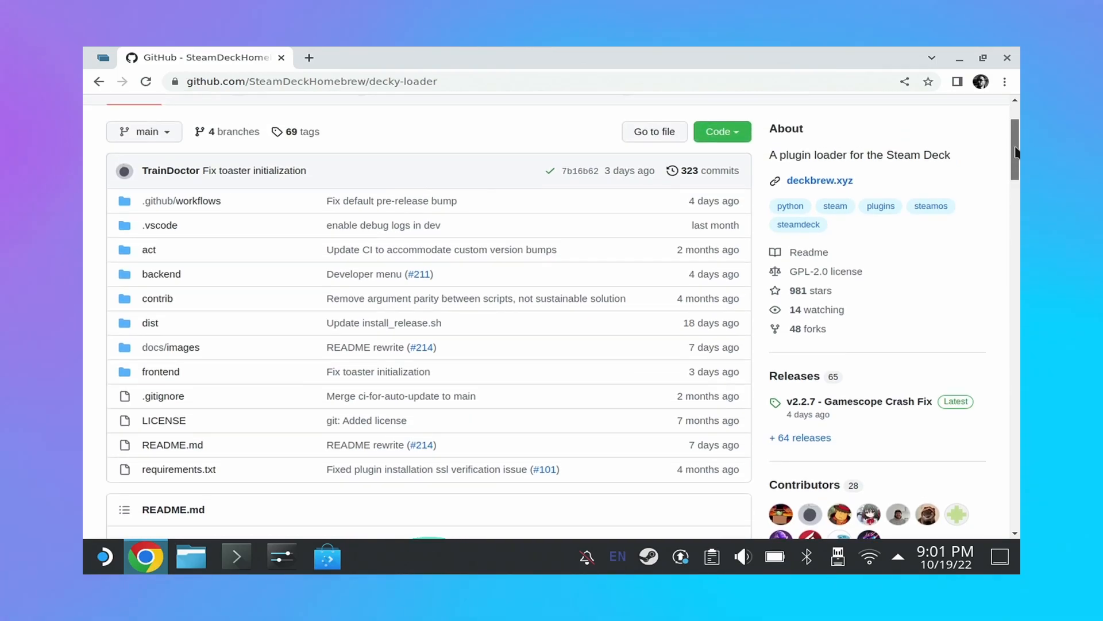
Step: Find the Latest Release curl install command in the README and switch to Konsole
scroll(down, 3)
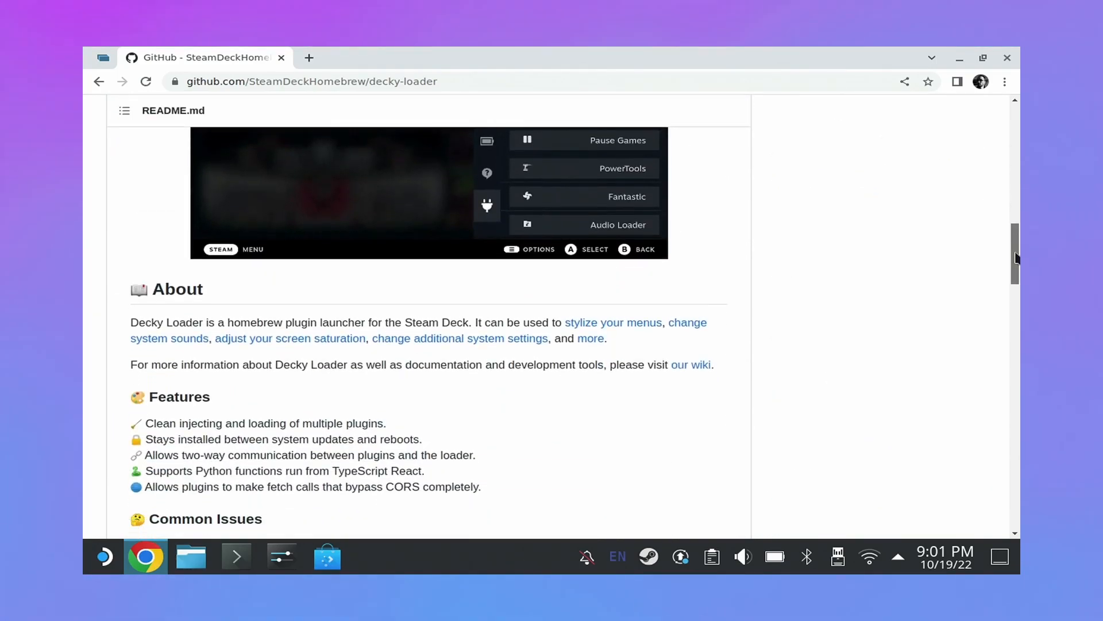
scroll(down, 3)
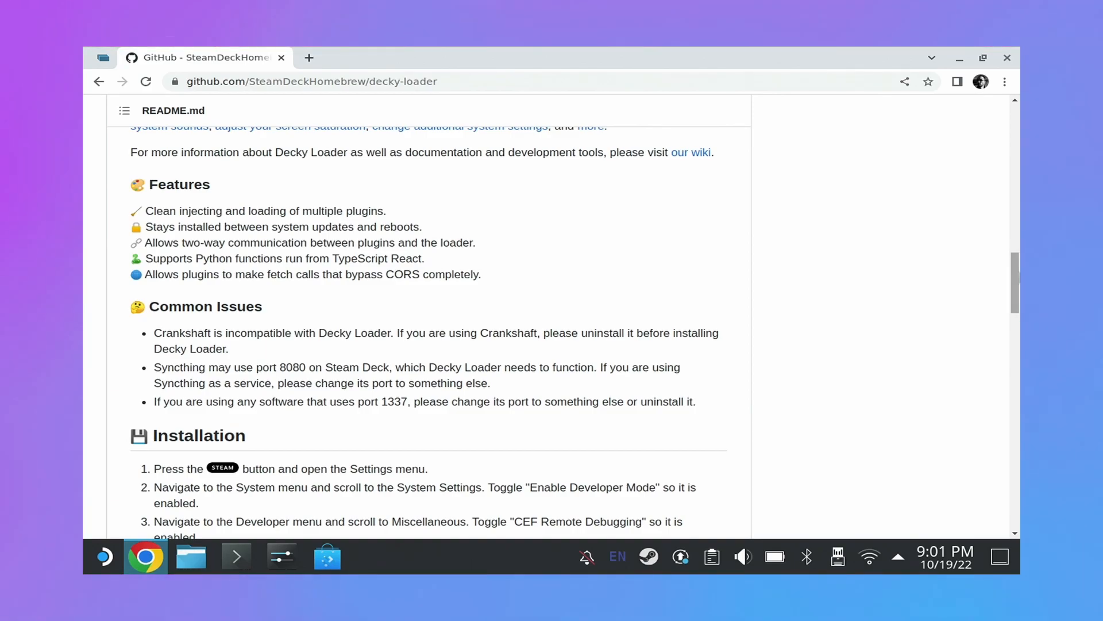
scroll(down, 3)
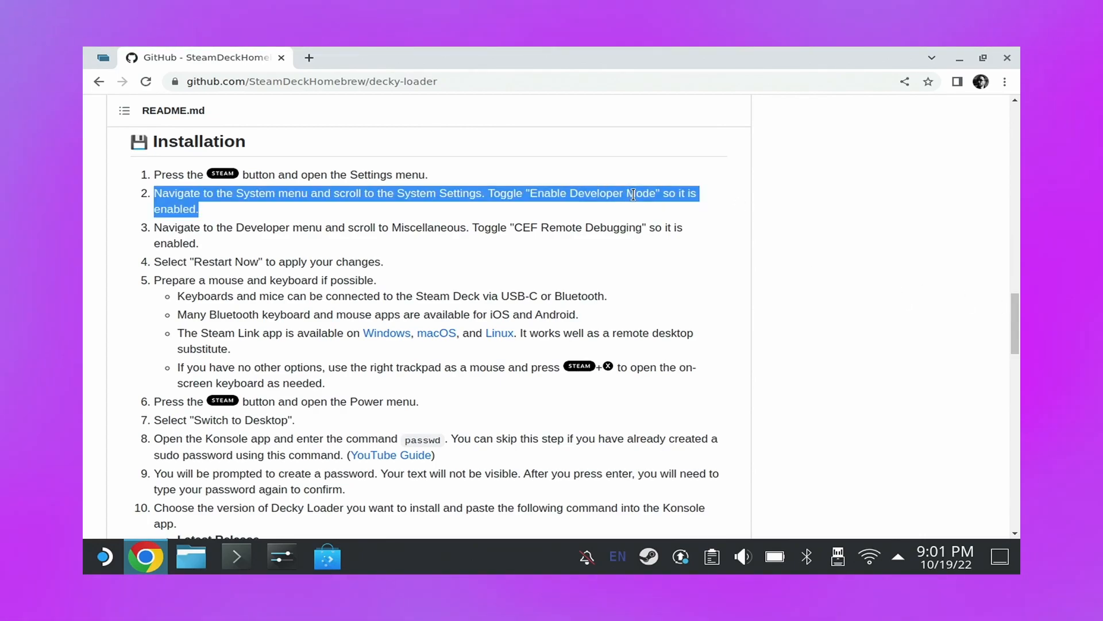
click(657, 242)
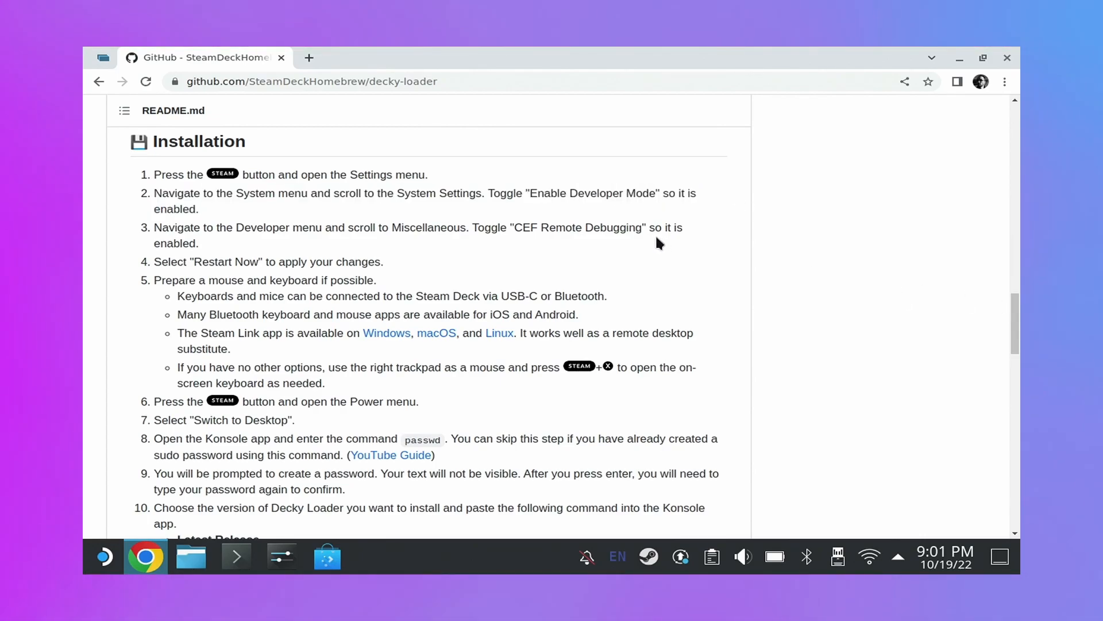
mouse_move(665, 242)
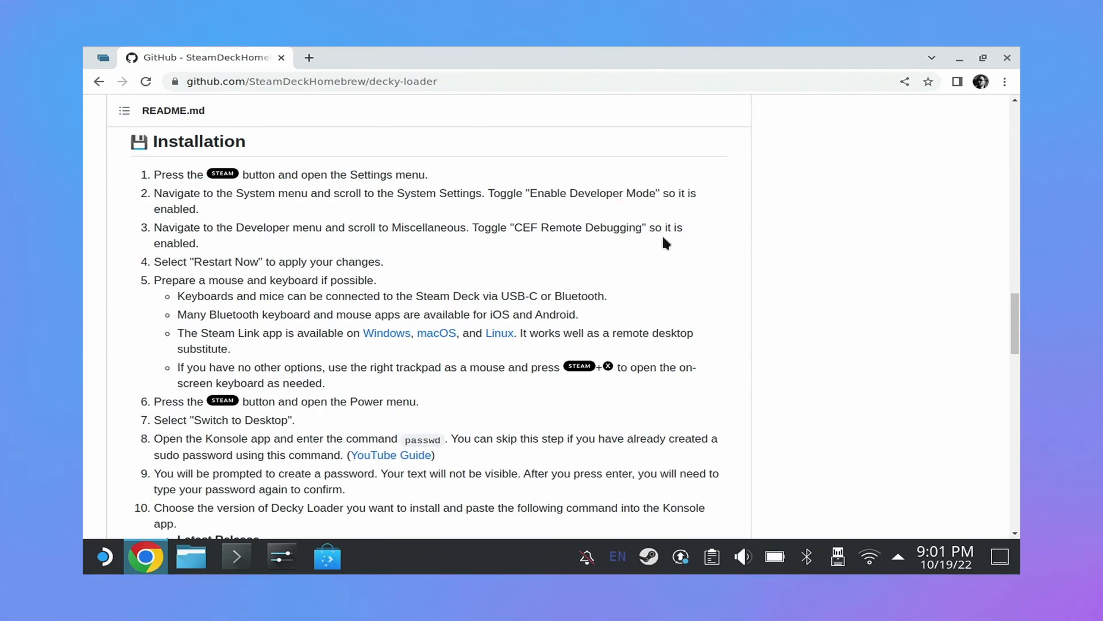
mouse_move(671, 244)
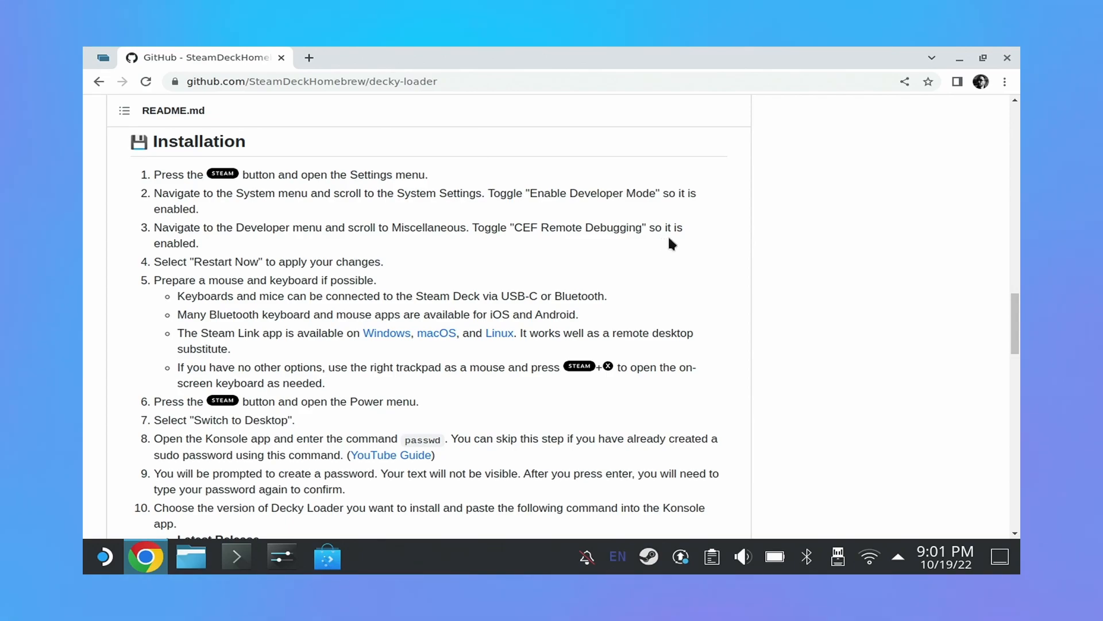
mouse_move(908, 272)
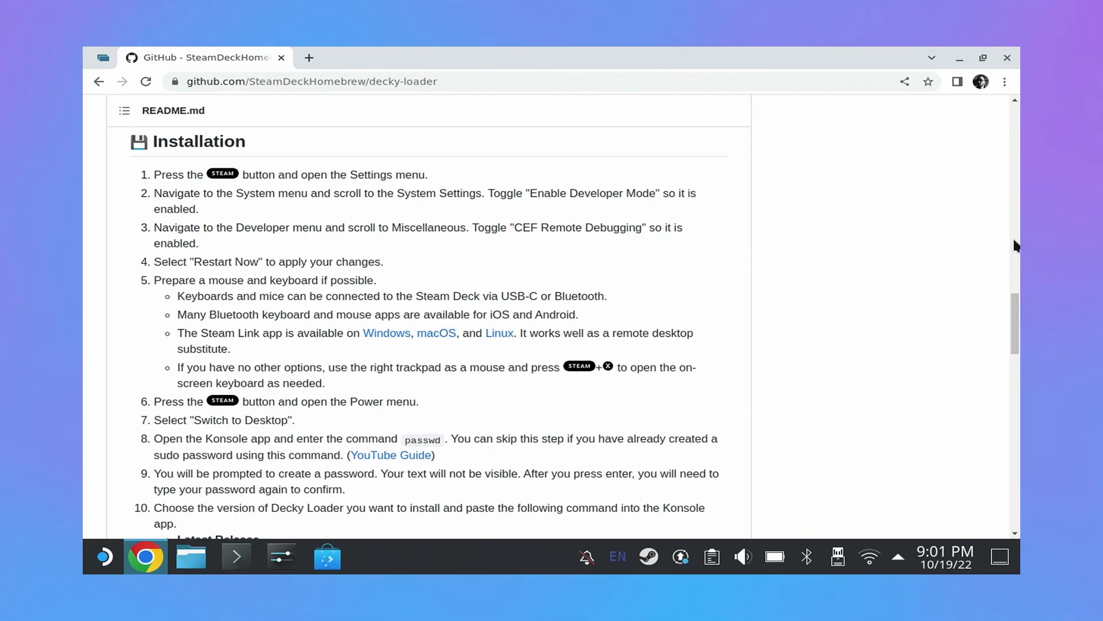
scroll(down, 3)
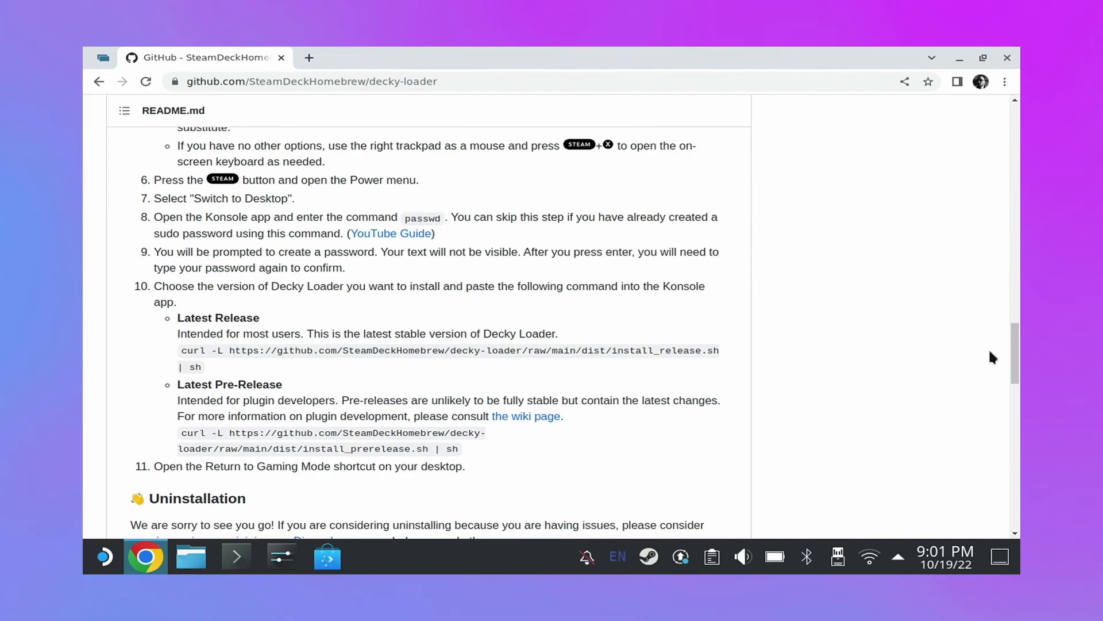
scroll(down, 3)
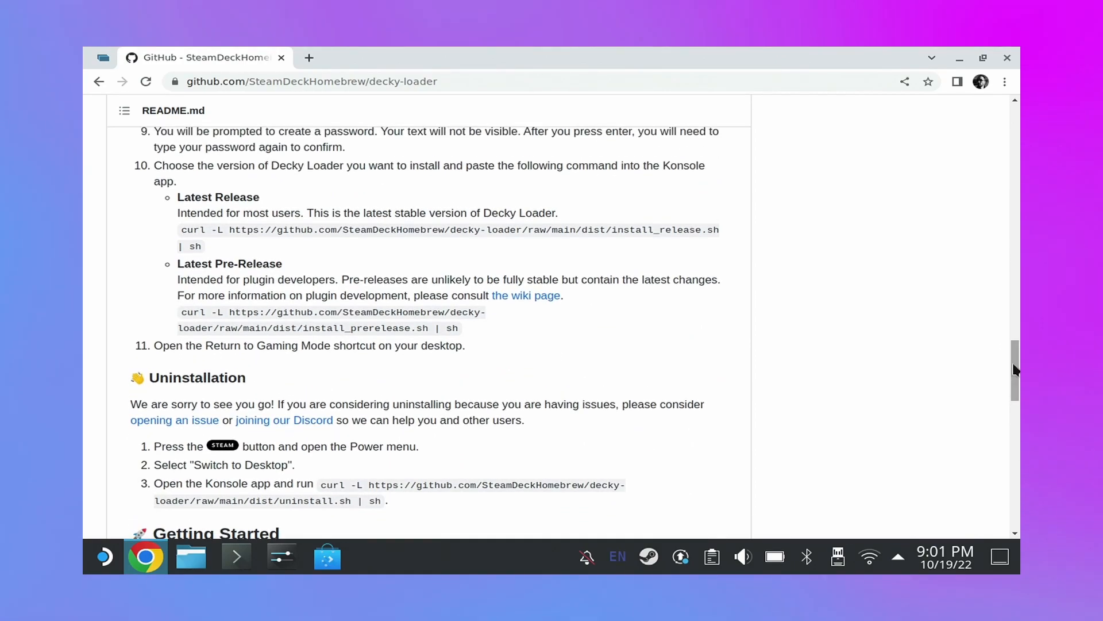
mouse_move(662, 292)
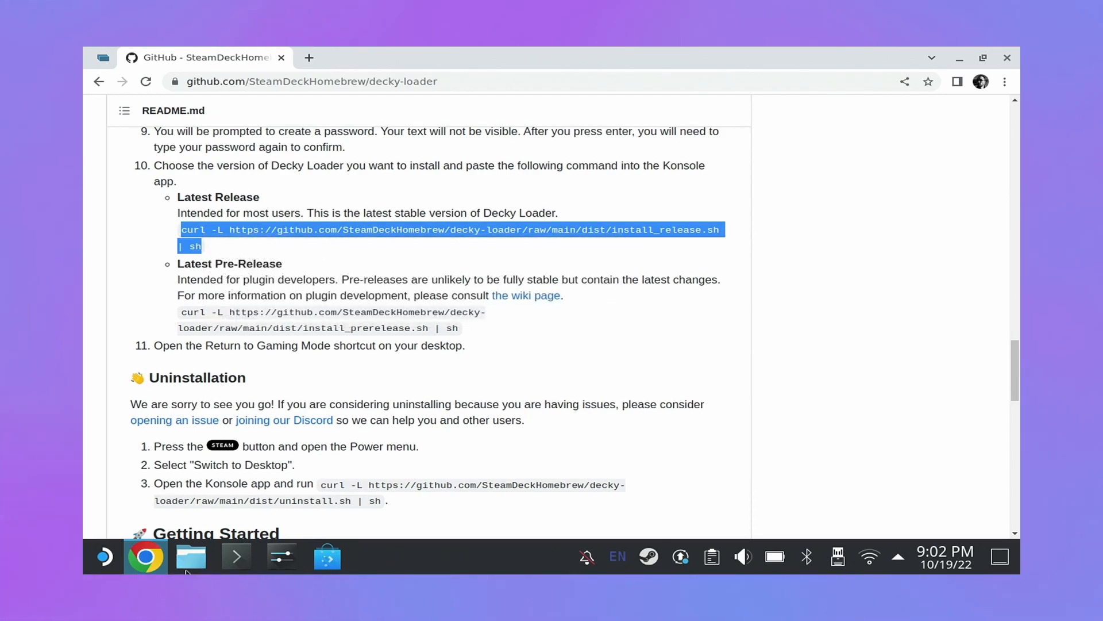
click(235, 556)
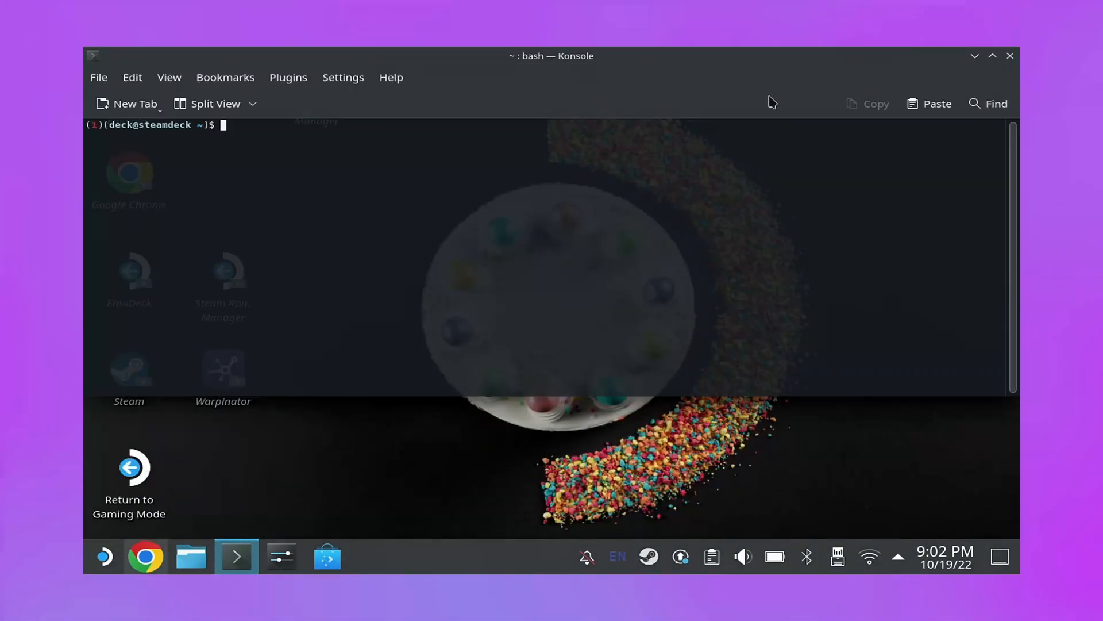
Step: Paste the copied Decky Loader install command at the Konsole prompt
right_click(559, 197)
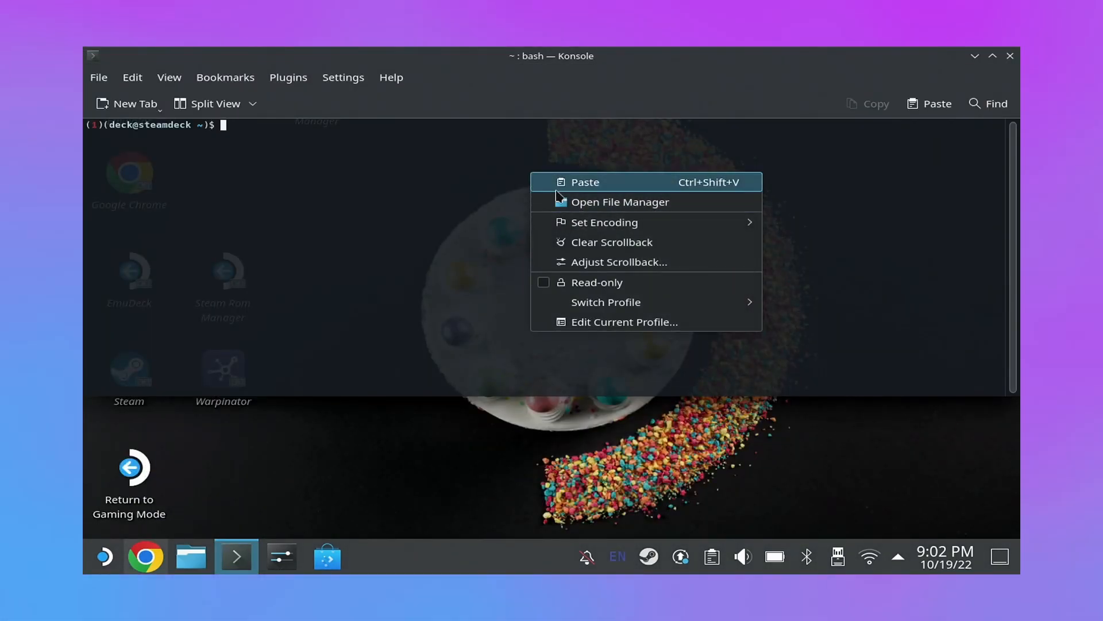
click(585, 182)
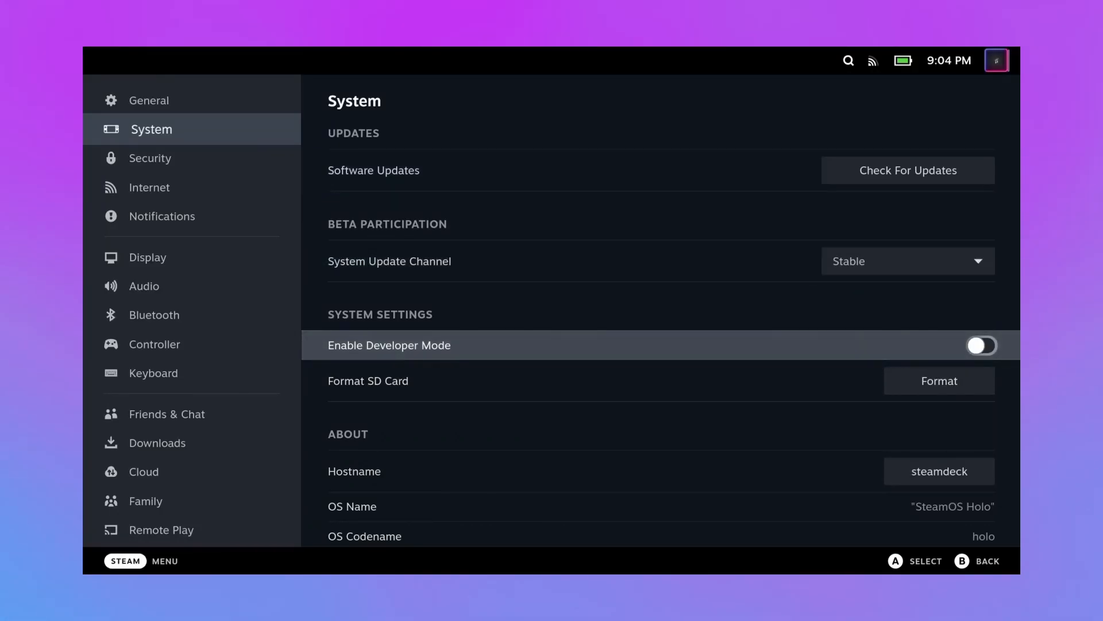
Step: Turn on Developer Mode and review the Developer page down to Miscellaneous
click(980, 345)
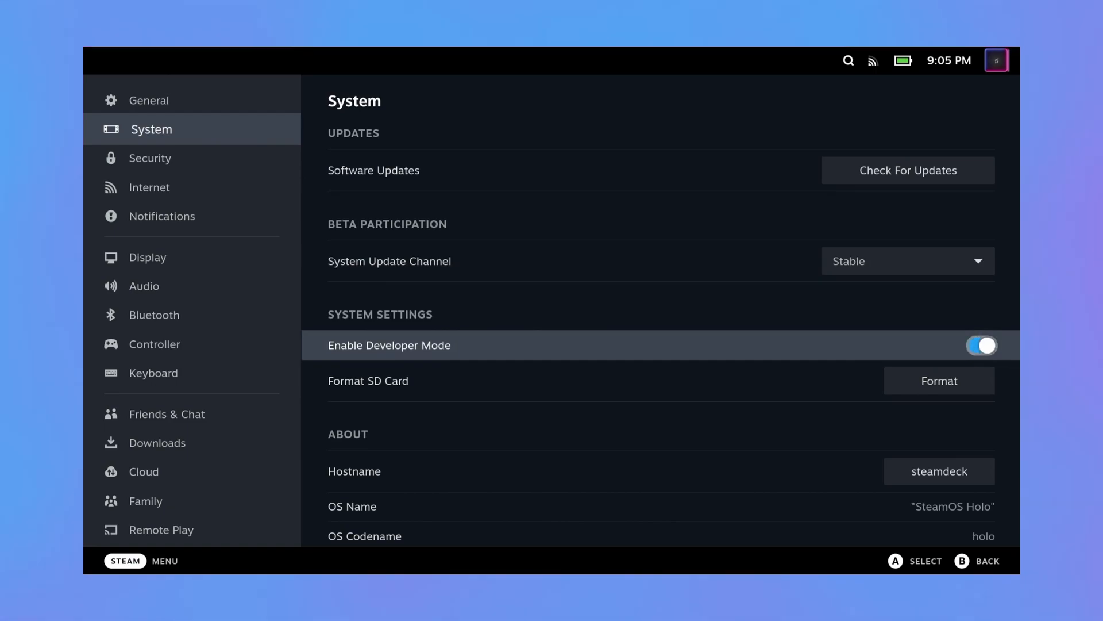
click(148, 256)
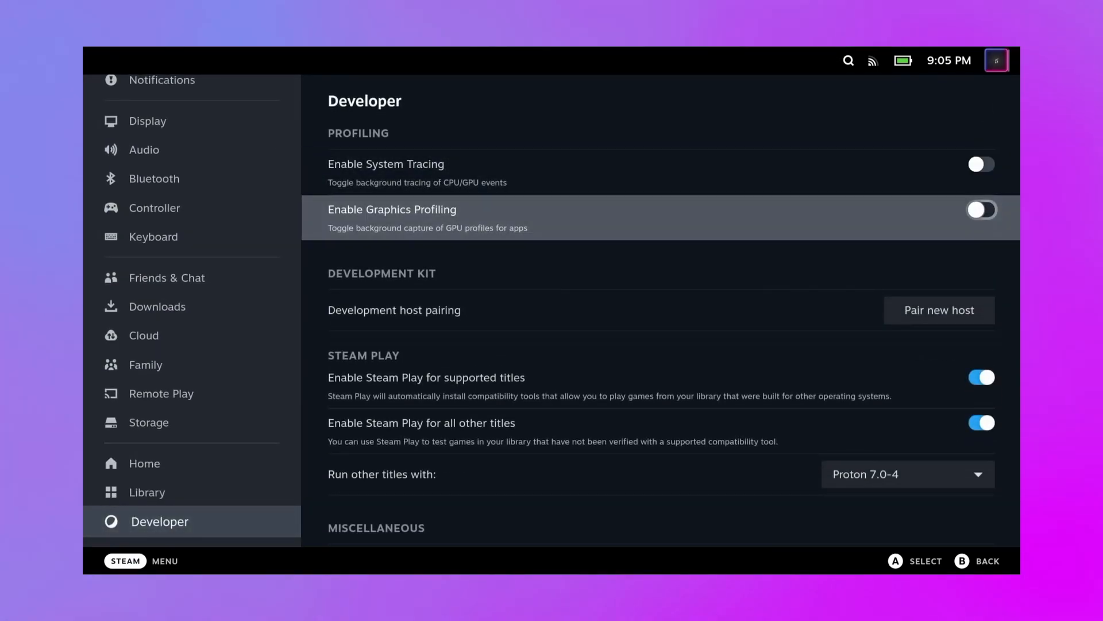
scroll(down, 3)
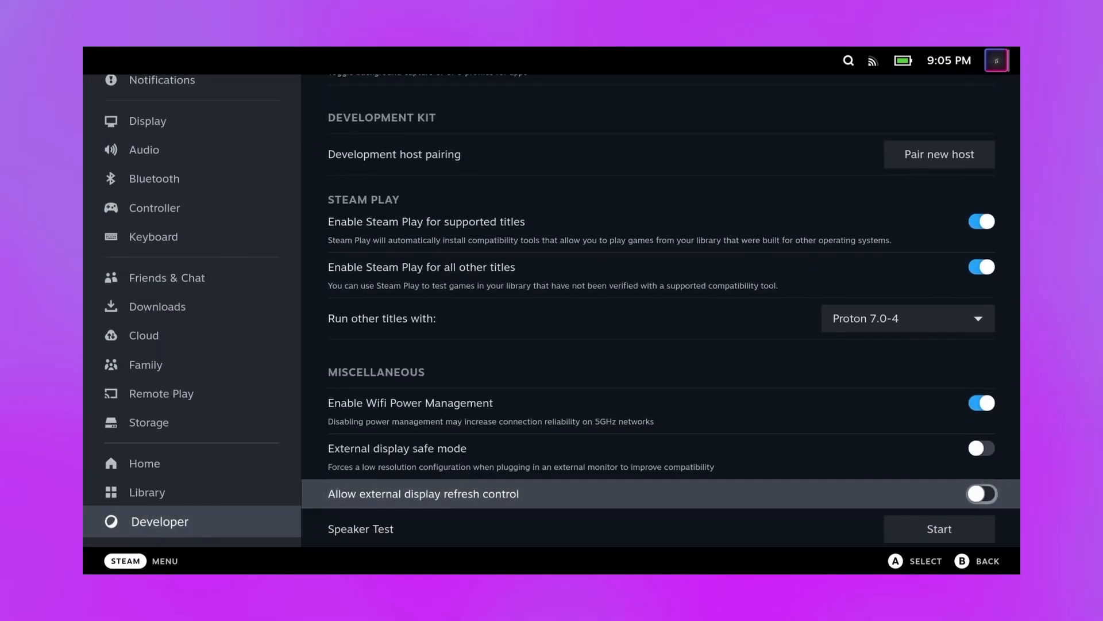
scroll(down, 3)
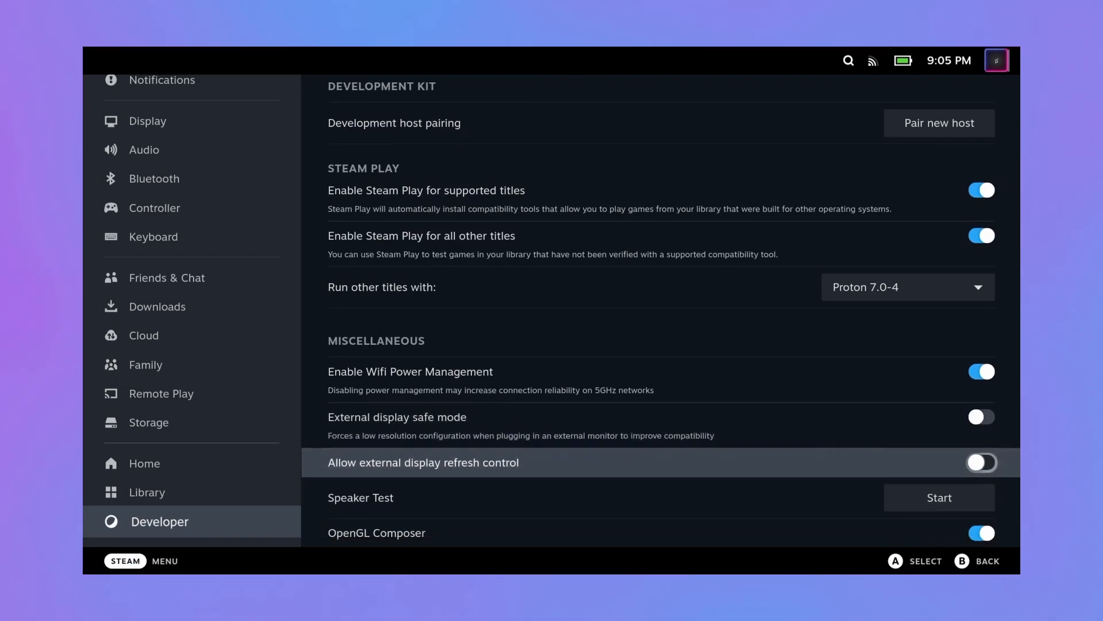
scroll(down, 3)
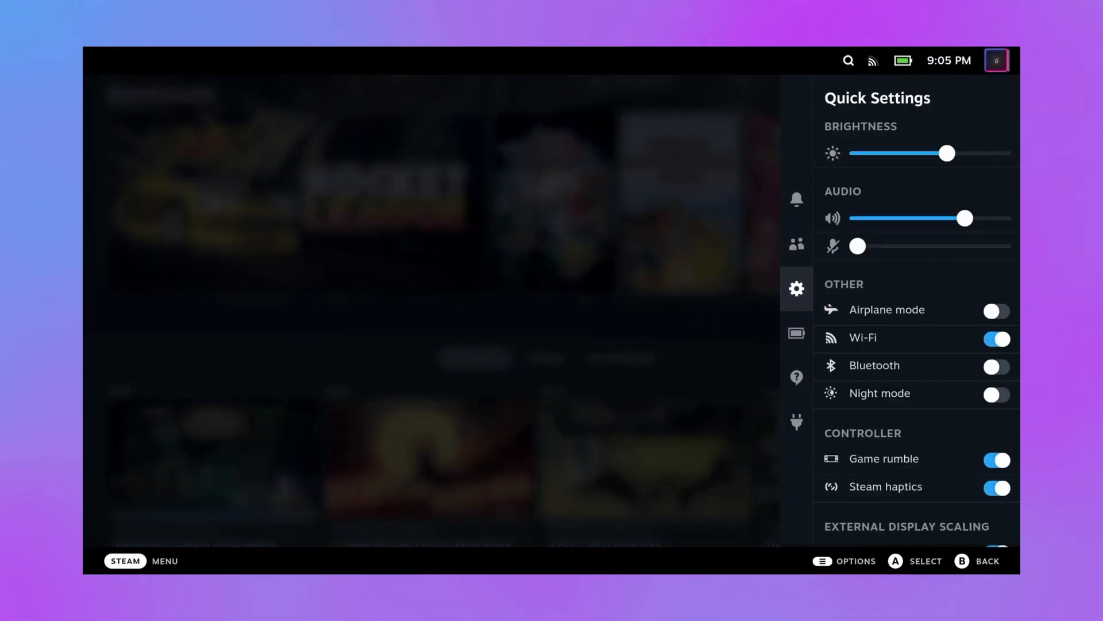
Step: Install ProtonDB Badges 1.0.4 from the Decky plugin store and confirm
click(796, 377)
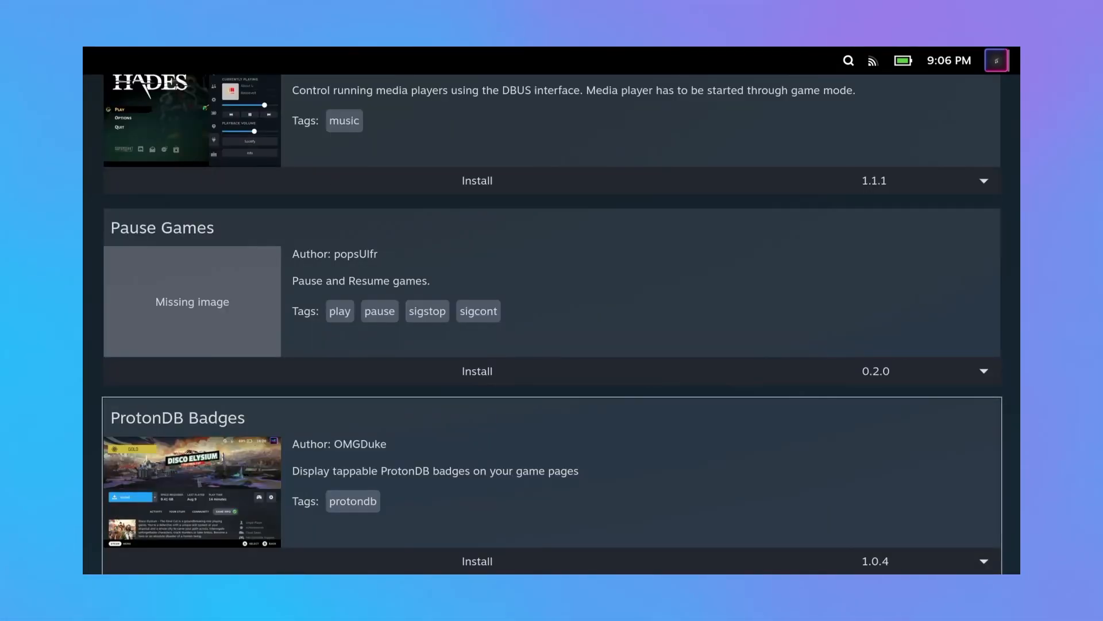
mouse_move(477, 561)
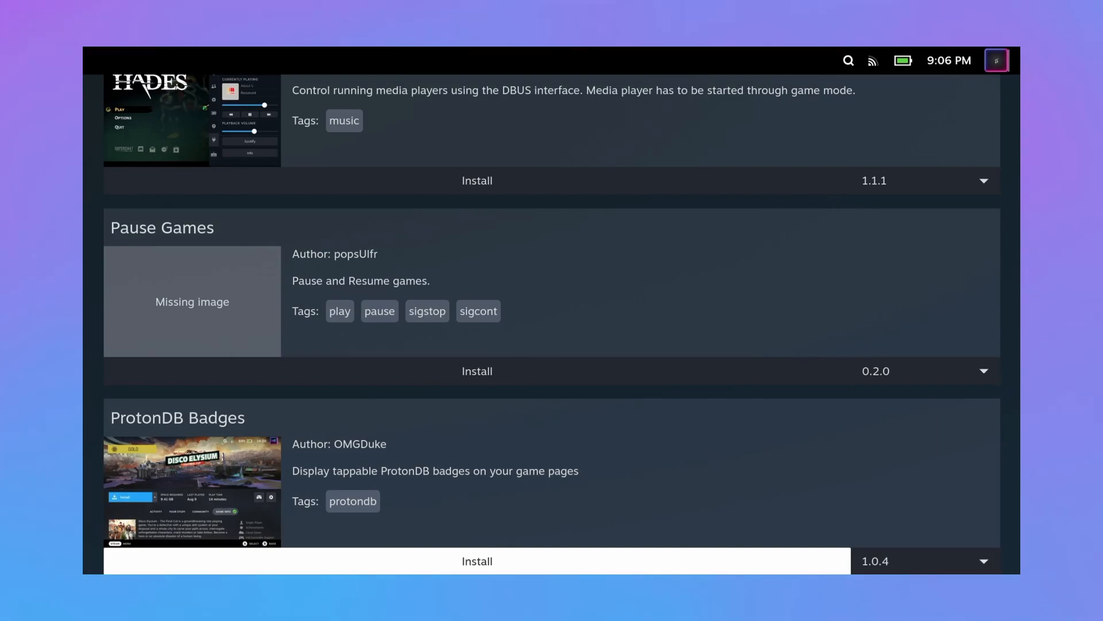
click(476, 559)
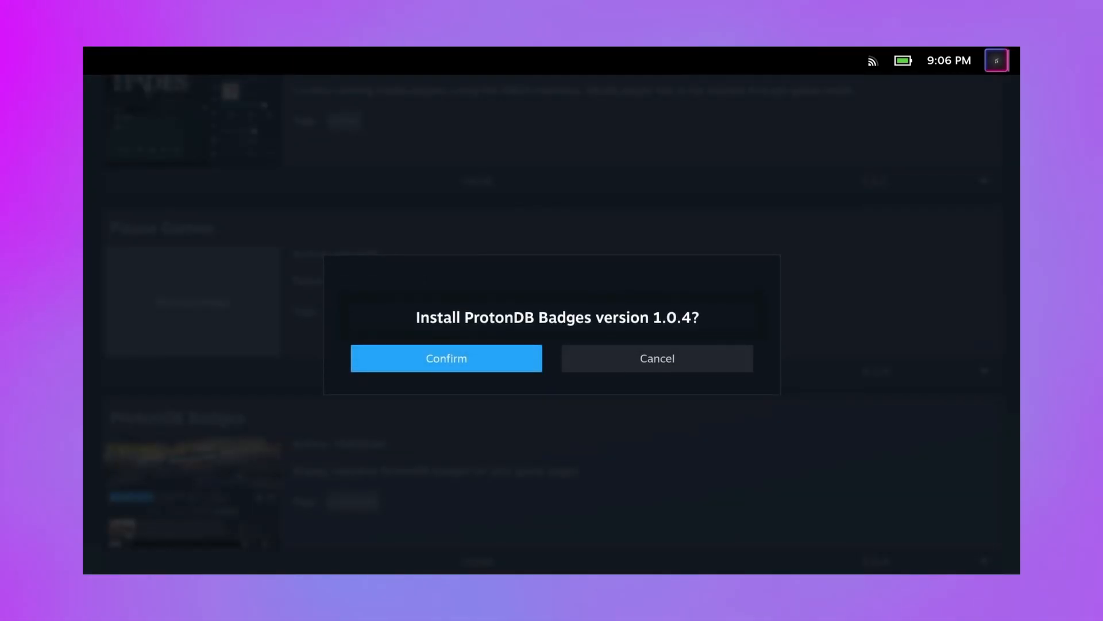
click(446, 358)
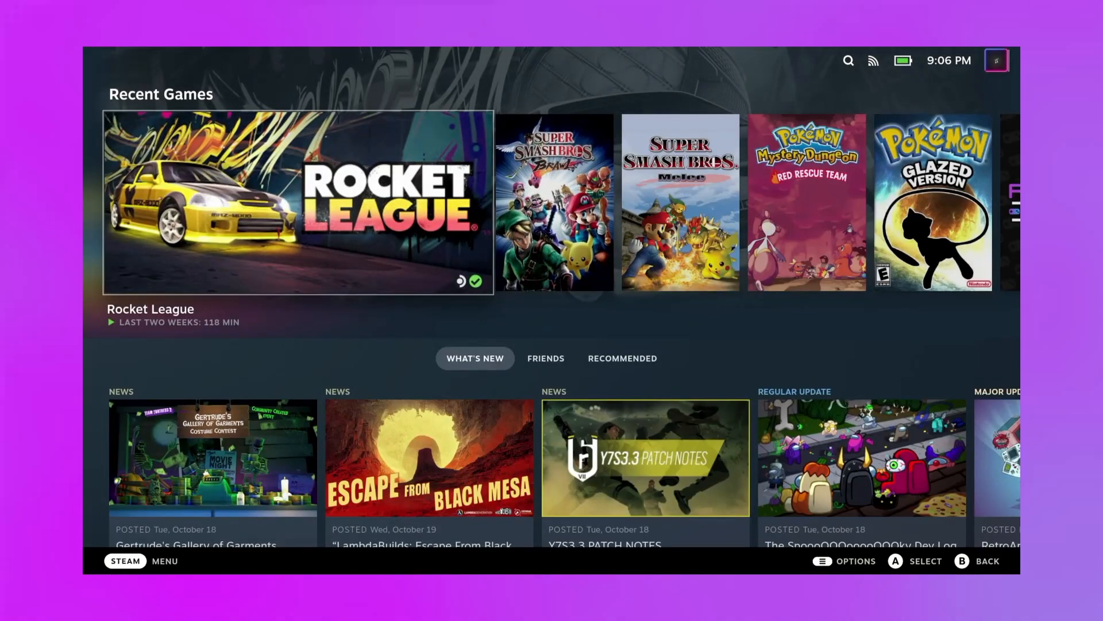